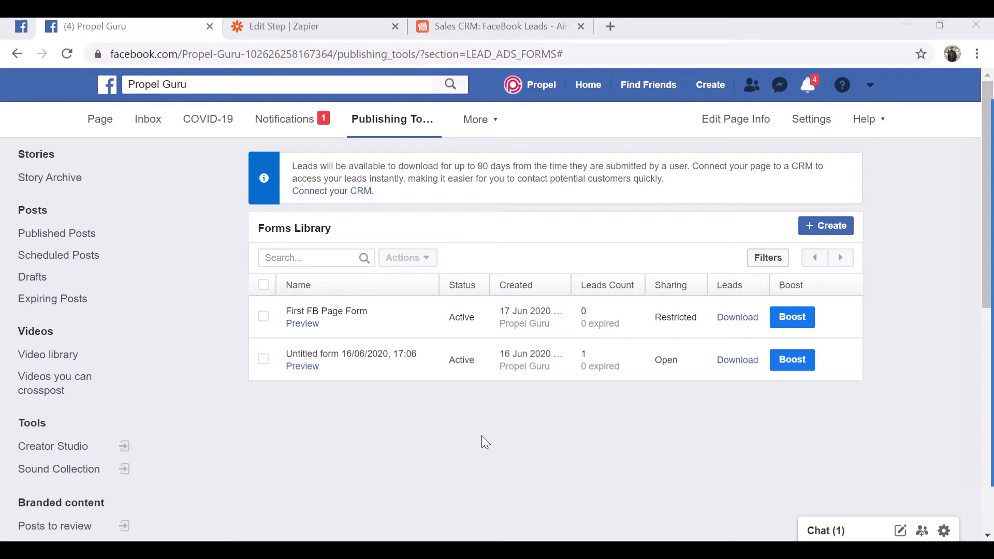
# - Review the Airtable FaceBook Leads table and Zapier step, then return to the Facebook forms library
pyautogui.click(499, 26)
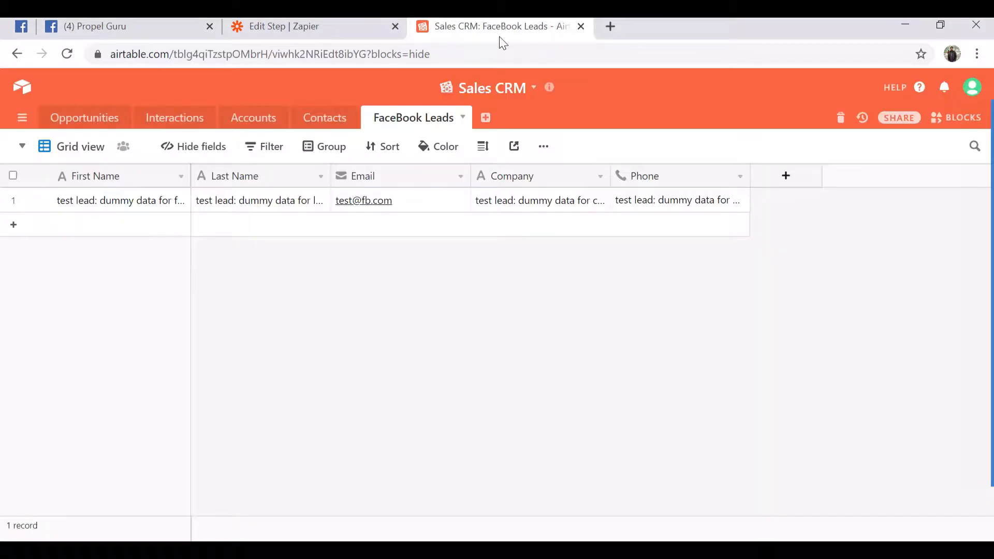
pyautogui.moveTo(767, 207)
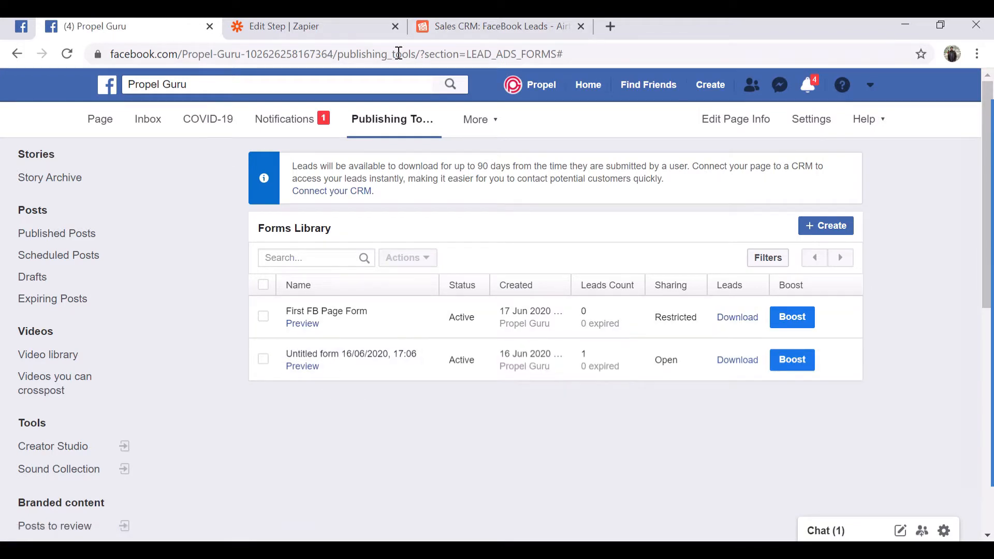
pyautogui.click(286, 26)
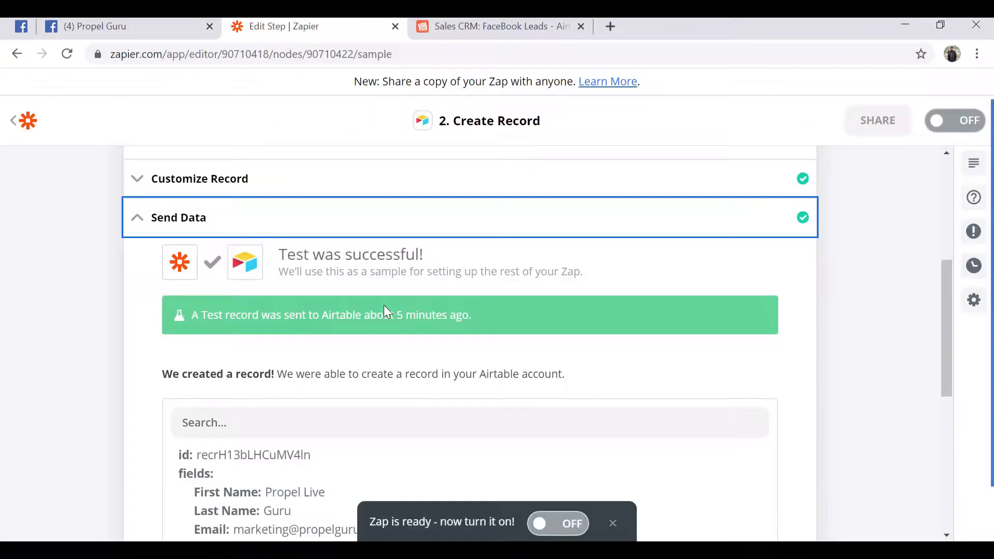
pyautogui.moveTo(597, 396)
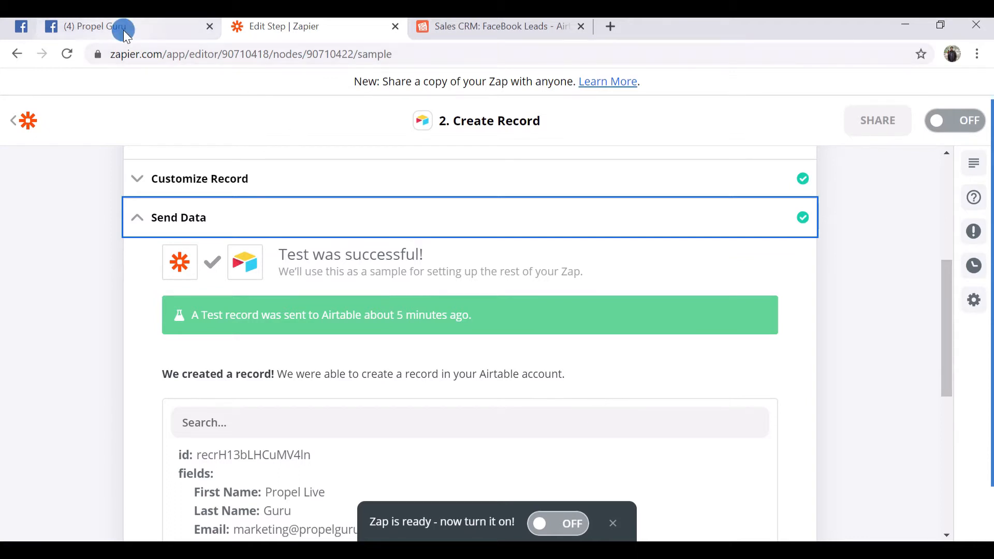
pyautogui.click(95, 26)
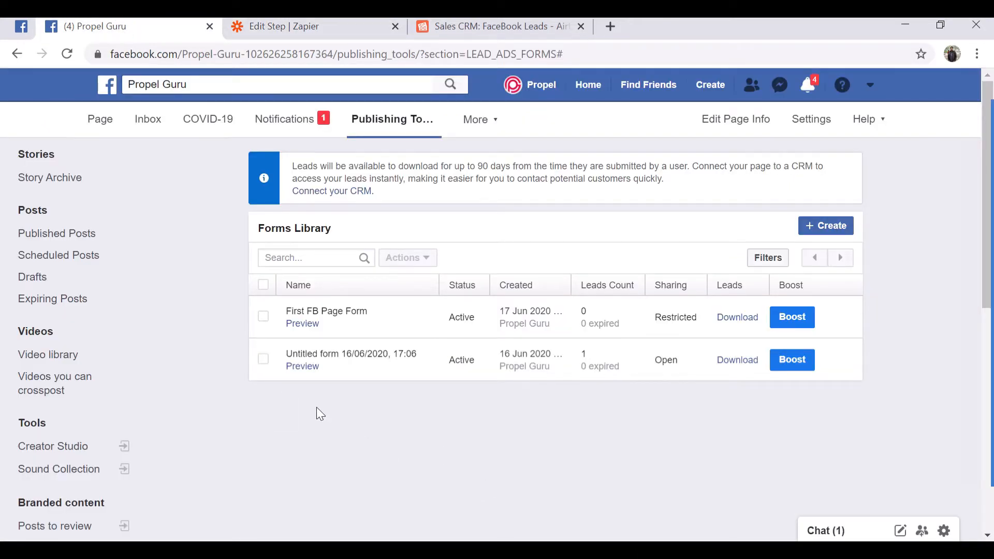
pyautogui.moveTo(303, 323)
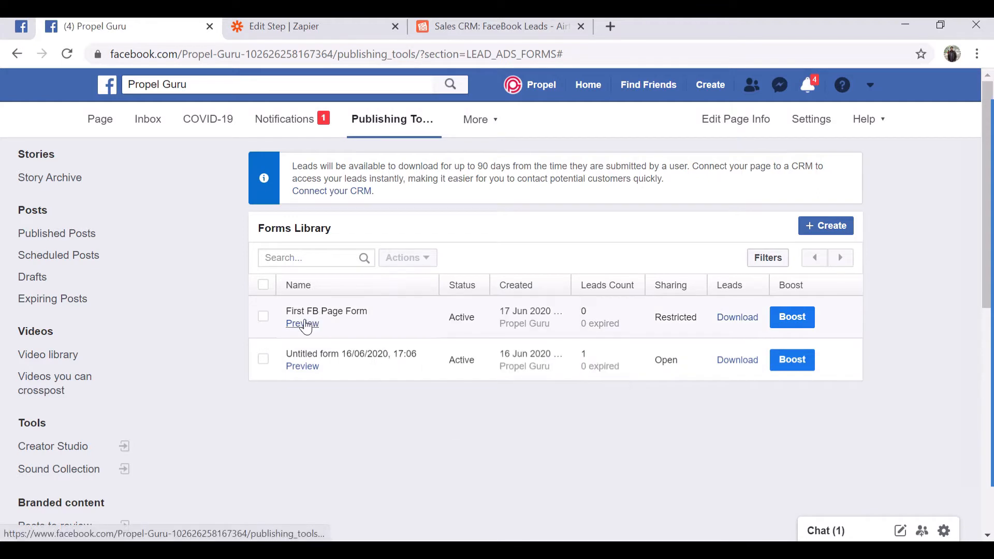
# - Submit a test lead through the First FB Page Form preview and close the confirmation
pyautogui.click(303, 324)
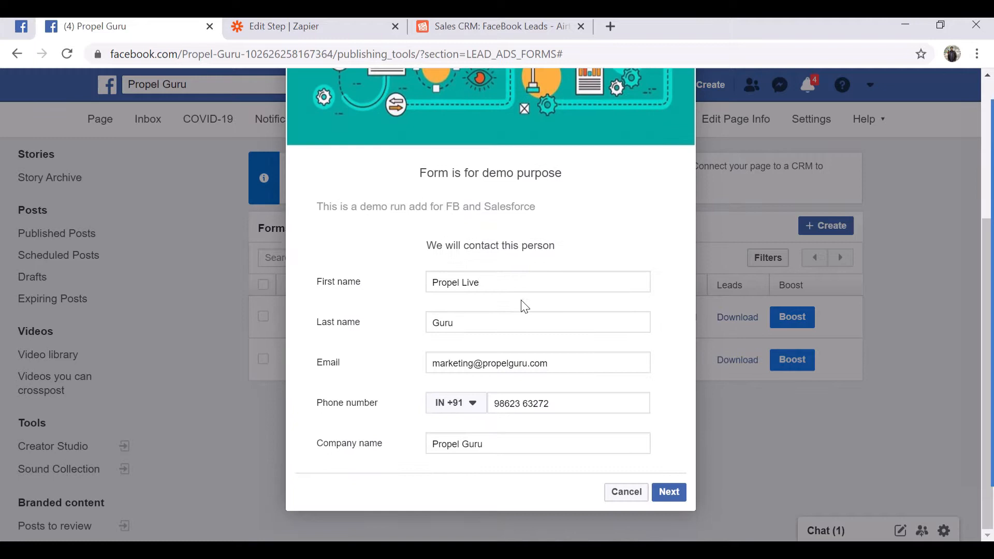
pyautogui.moveTo(574, 295)
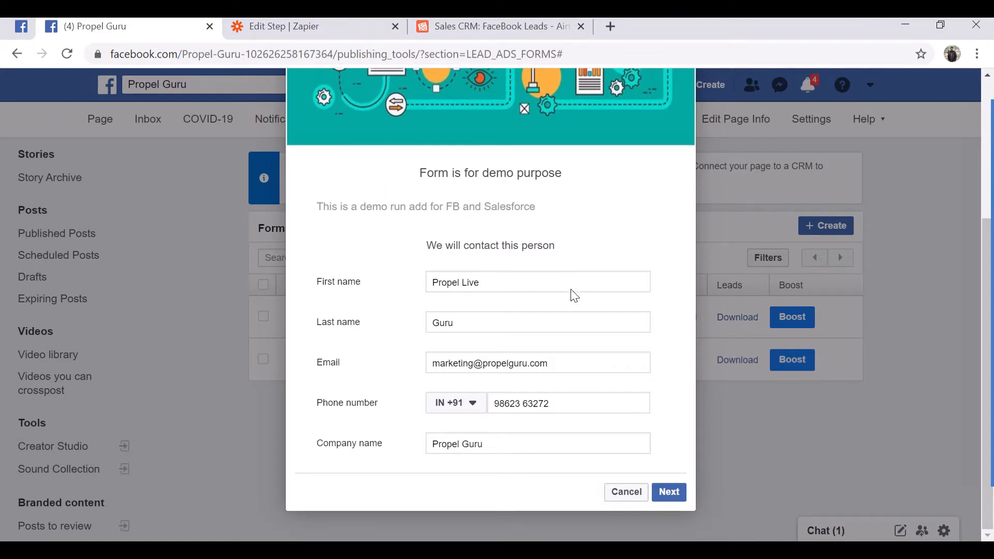
pyautogui.moveTo(324, 466)
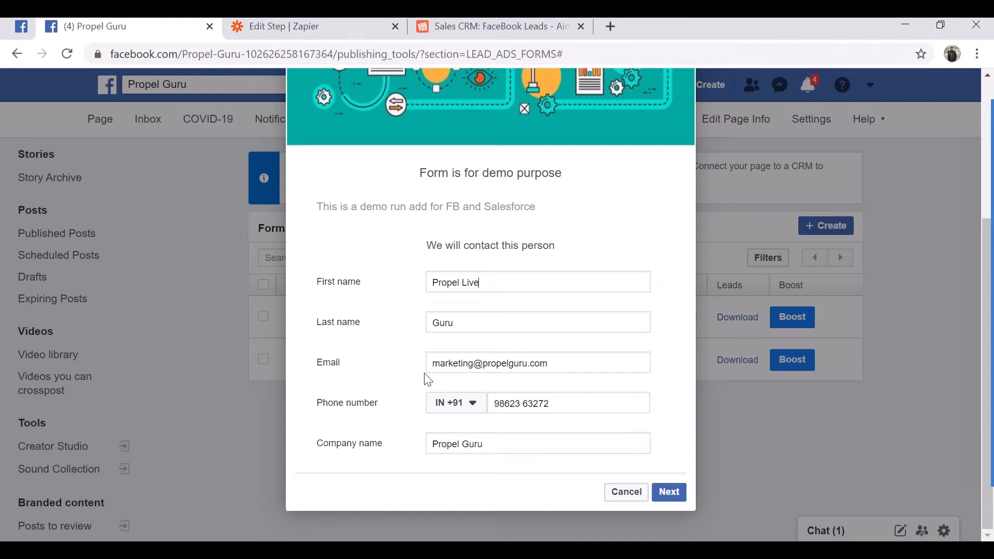
pyautogui.moveTo(540, 251)
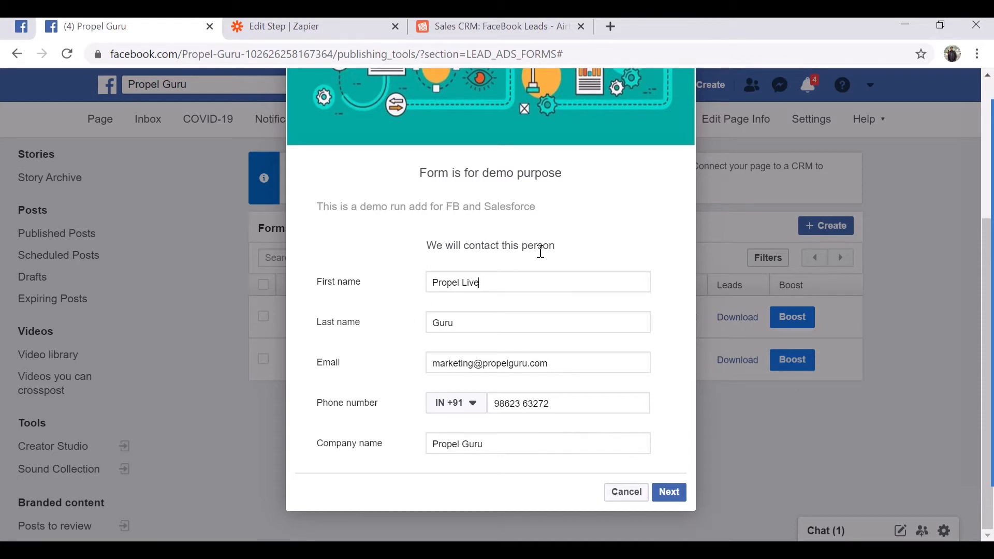
pyautogui.moveTo(535, 266)
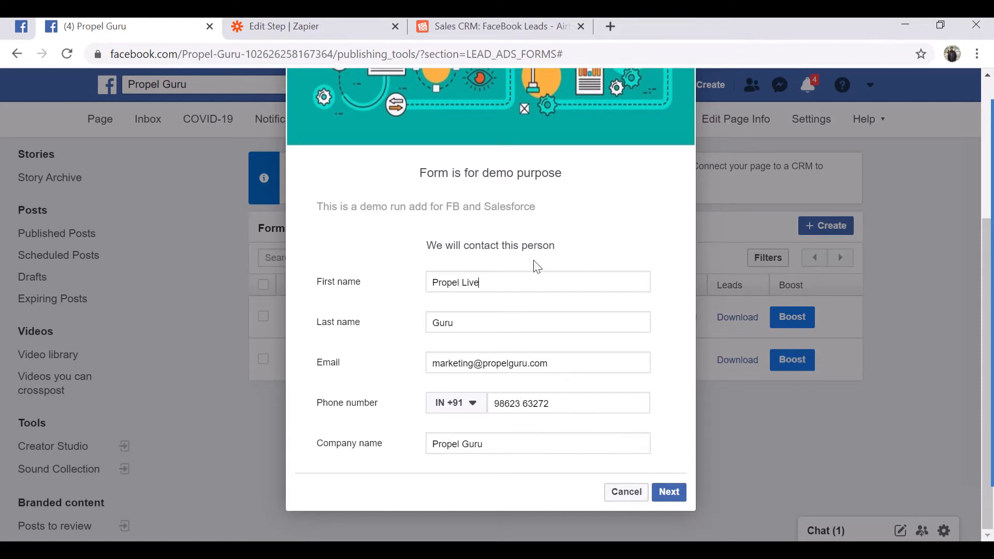
pyautogui.moveTo(583, 240)
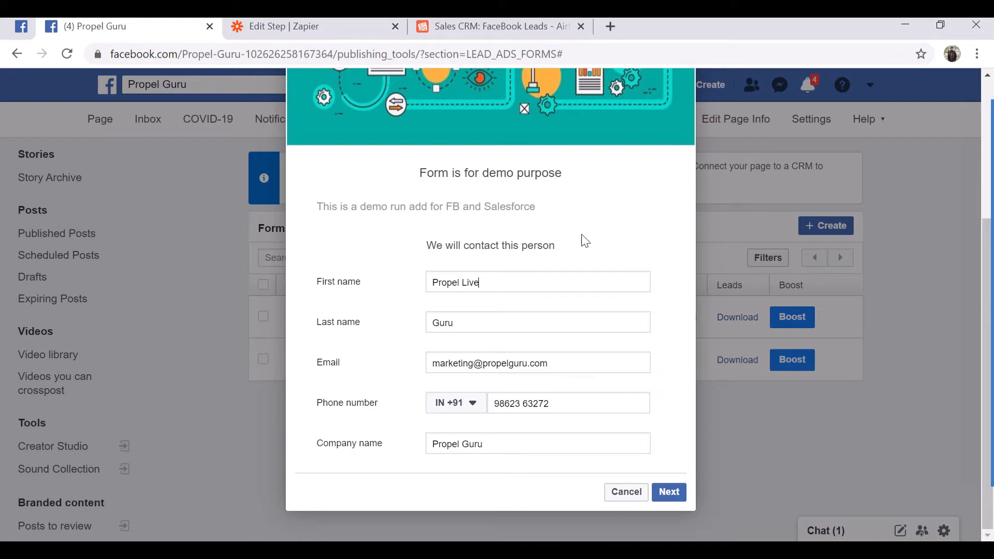
pyautogui.moveTo(315, 26)
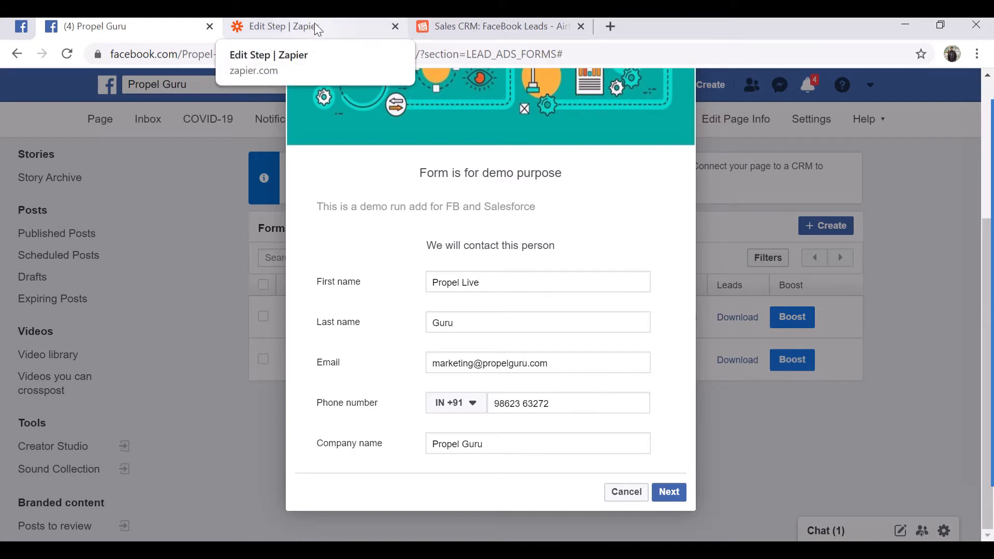
pyautogui.moveTo(558, 297)
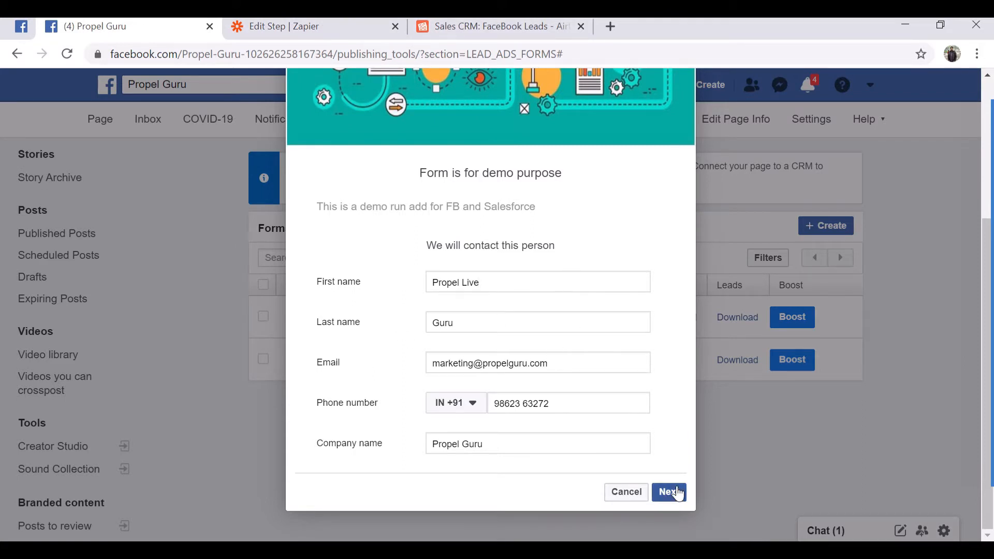
pyautogui.click(669, 492)
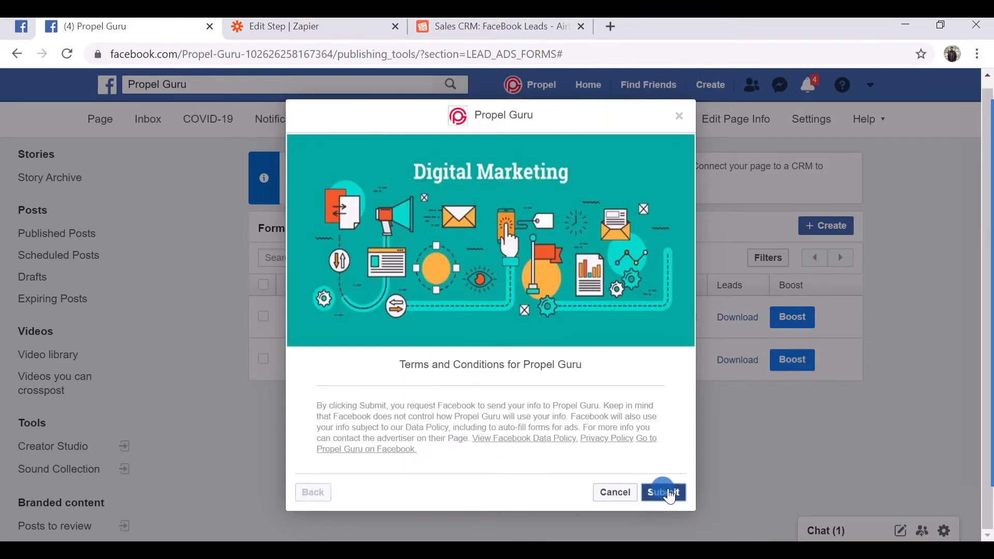
pyautogui.click(663, 492)
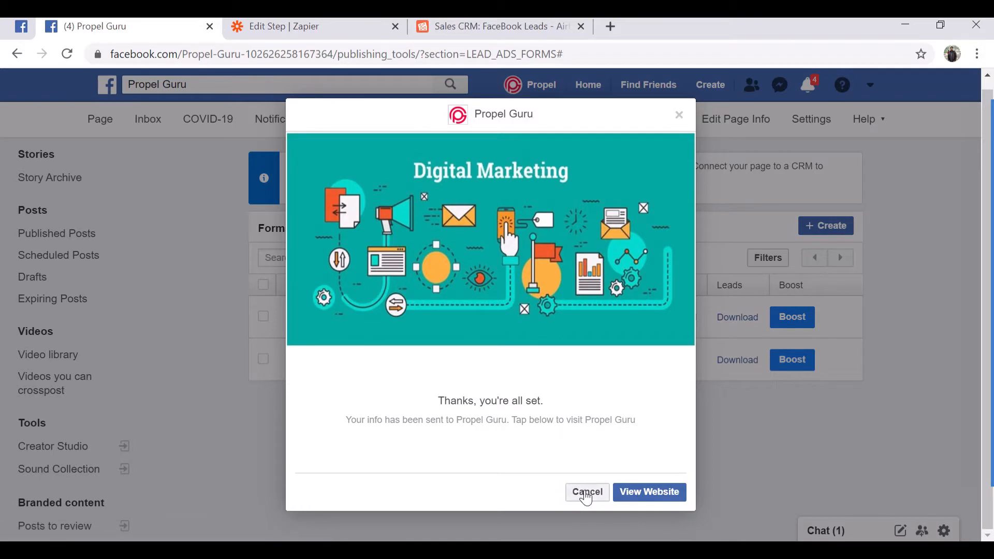
pyautogui.click(587, 492)
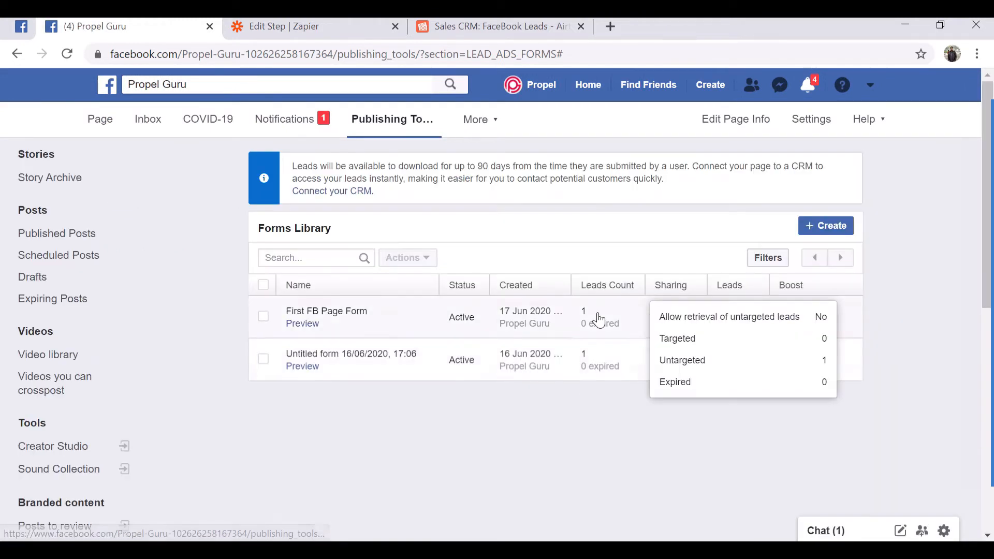
# - Switch to the Zapier editor showing the Create Record step's test record
pyautogui.click(314, 26)
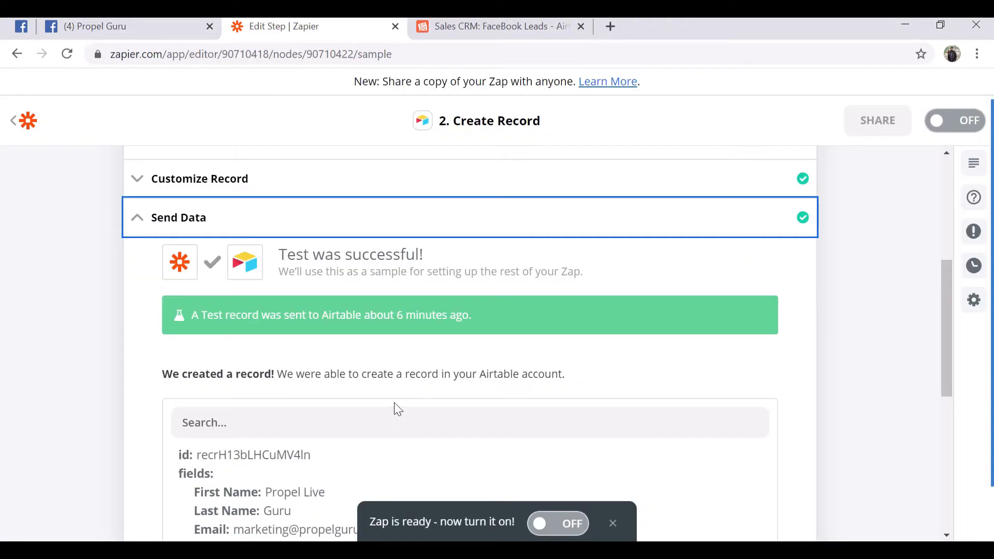
# - Retest the Zapier Send Data step so a Propel Live, Guru record is sent to Airtable, then return to the leads table
pyautogui.scroll(-3)
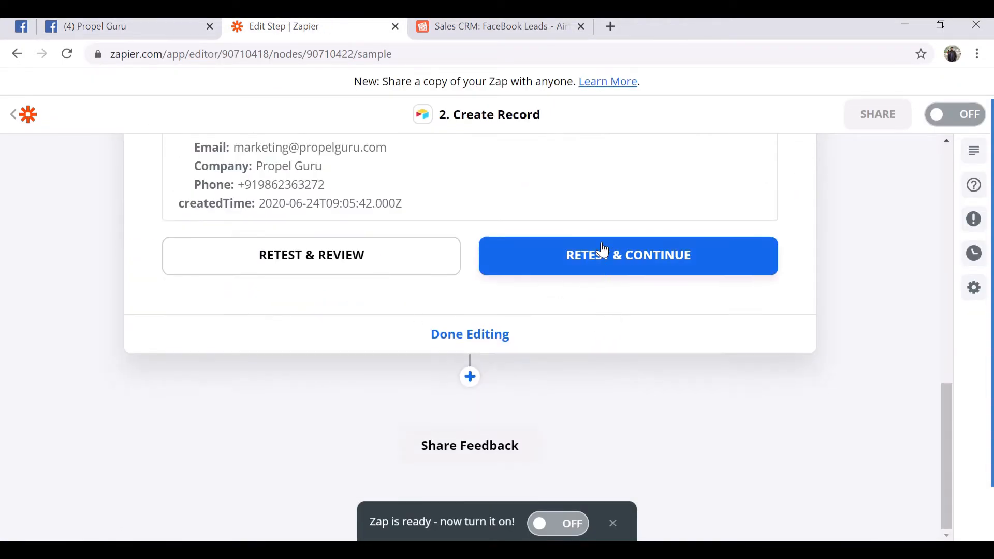
pyautogui.scroll(3)
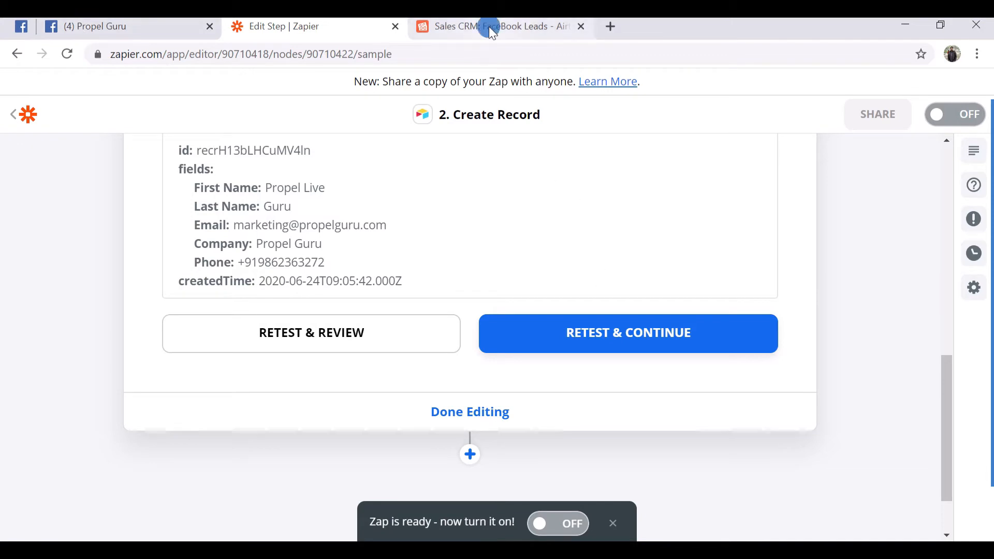
pyautogui.click(500, 26)
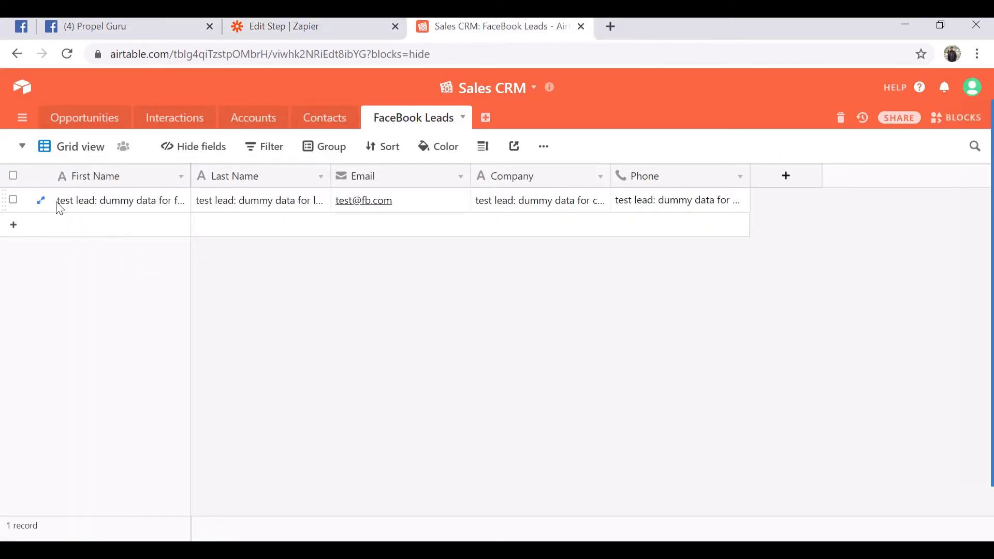
pyautogui.moveTo(111, 26)
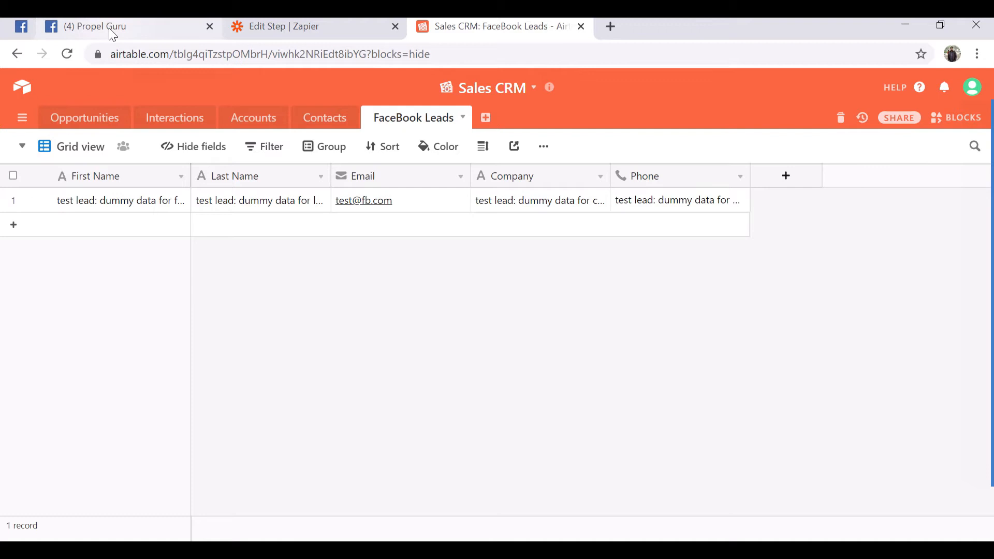
pyautogui.moveTo(102, 206)
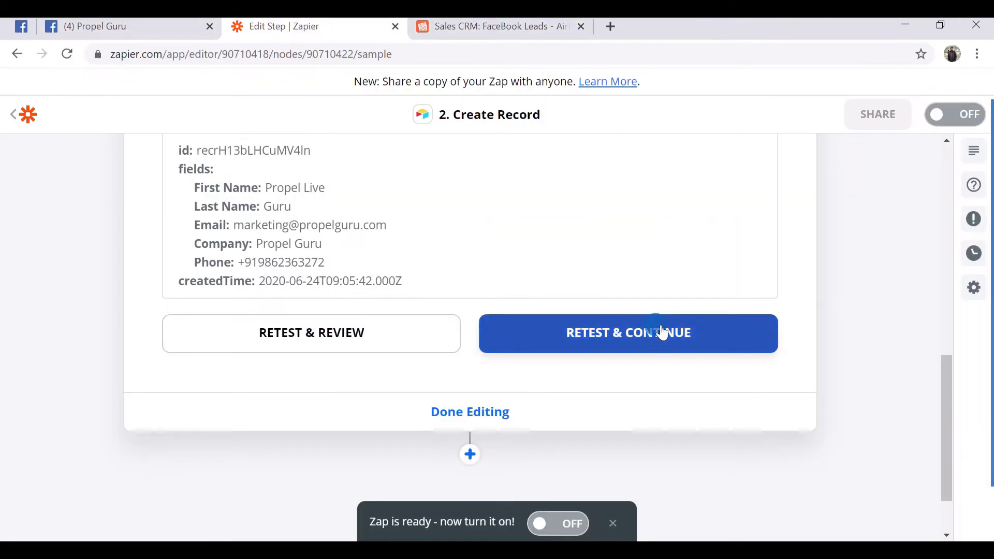
pyautogui.click(628, 333)
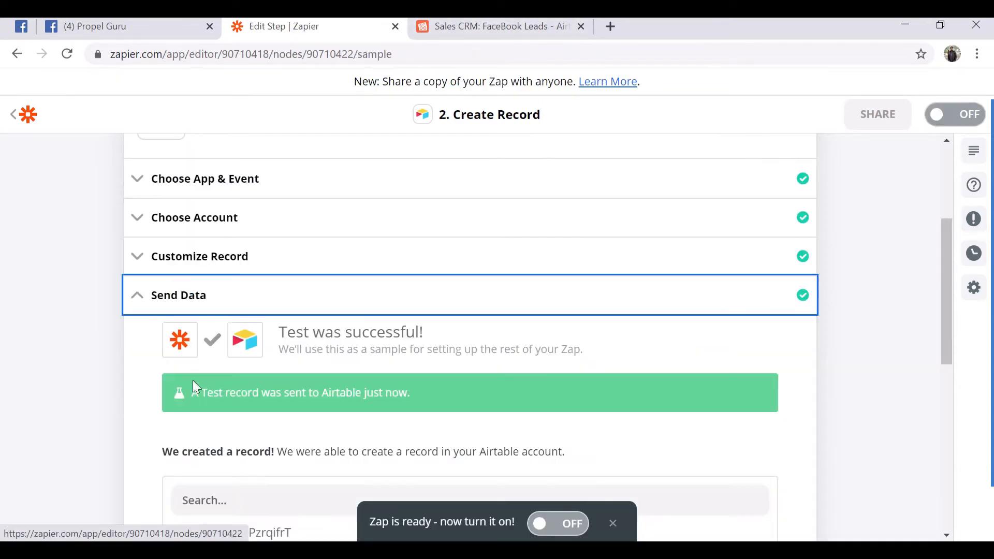
pyautogui.scroll(-3)
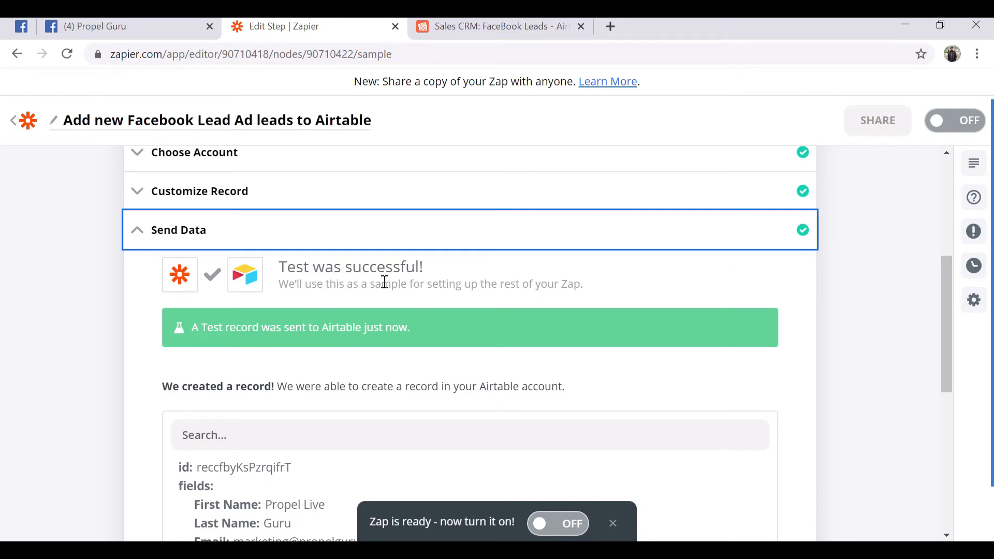
pyautogui.click(499, 26)
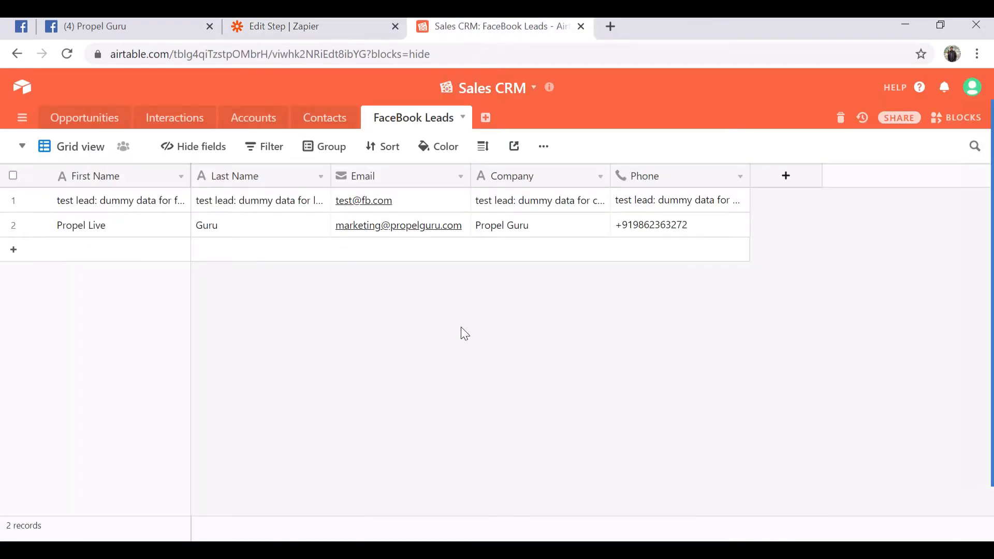
pyautogui.moveTo(68, 231)
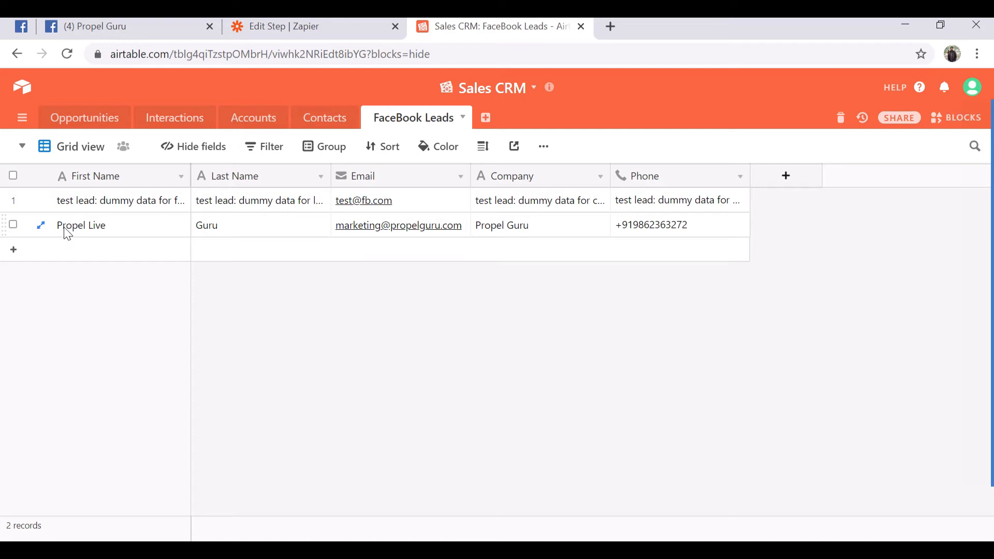
pyautogui.moveTo(707, 235)
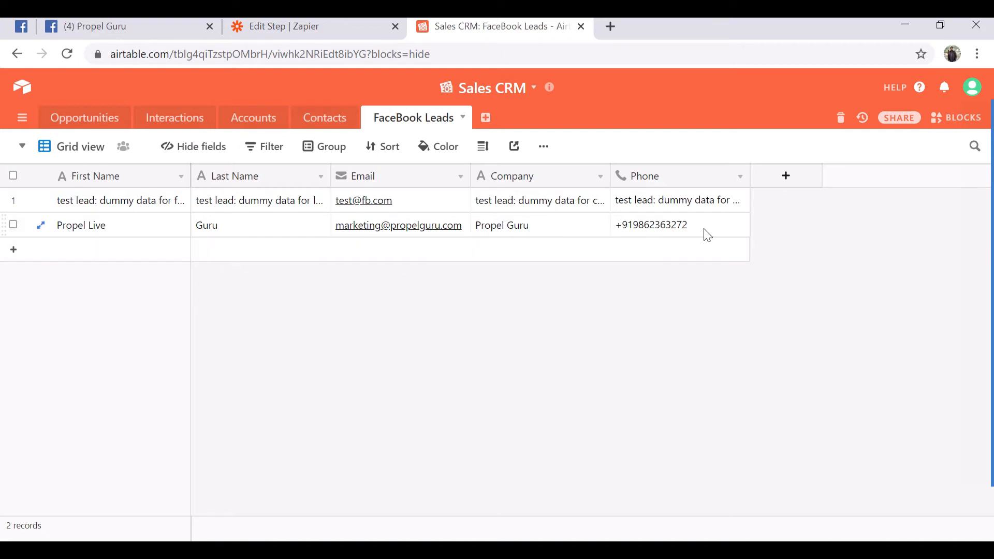
pyautogui.moveTo(115, 335)
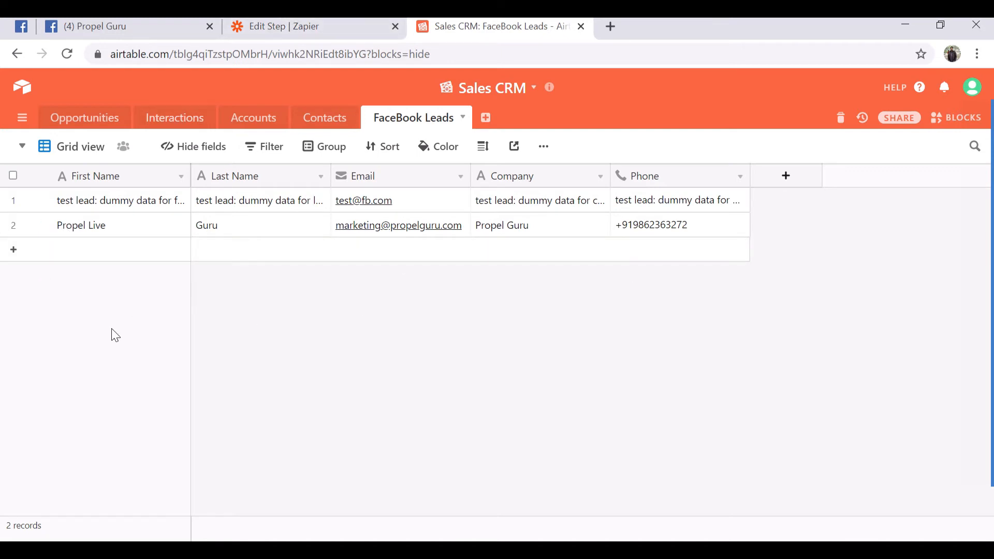
pyautogui.moveTo(41, 228)
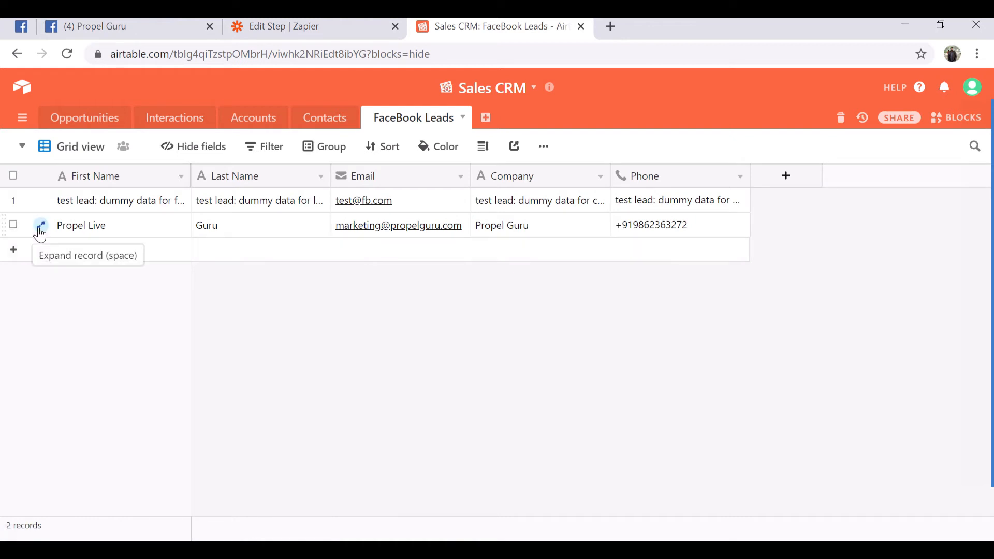
# - Expand the Propel Live record to view its fields and API-created activity
pyautogui.click(40, 225)
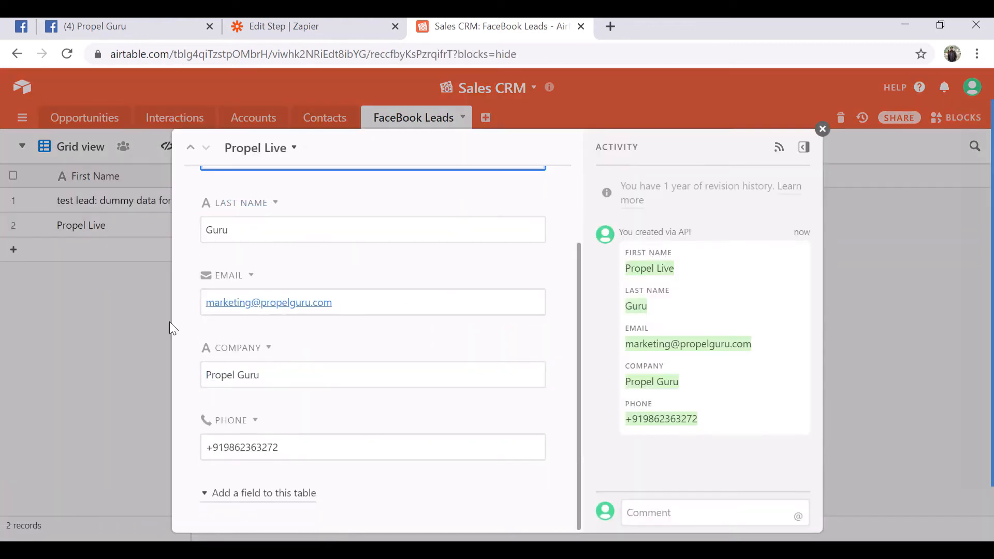
pyautogui.moveTo(773, 375)
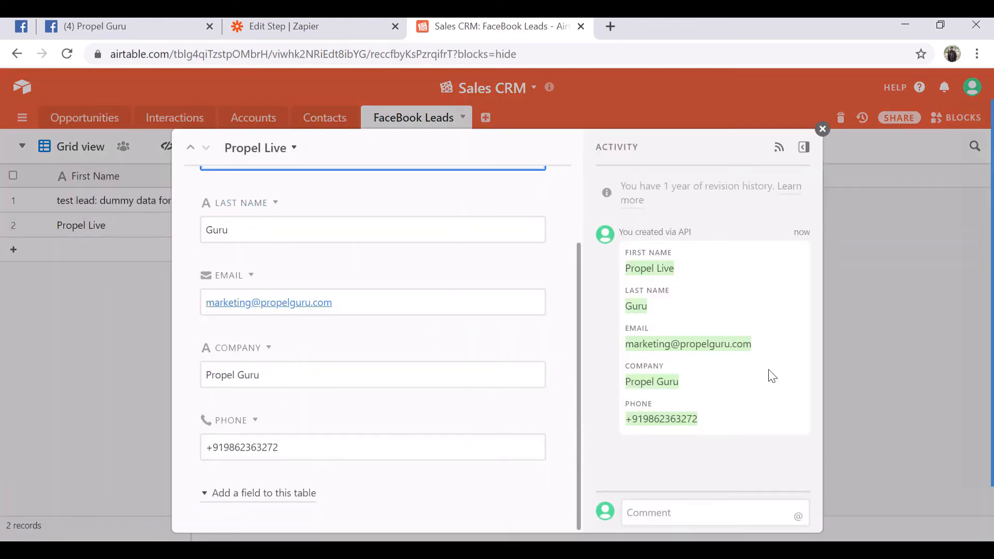
pyautogui.moveTo(697, 266)
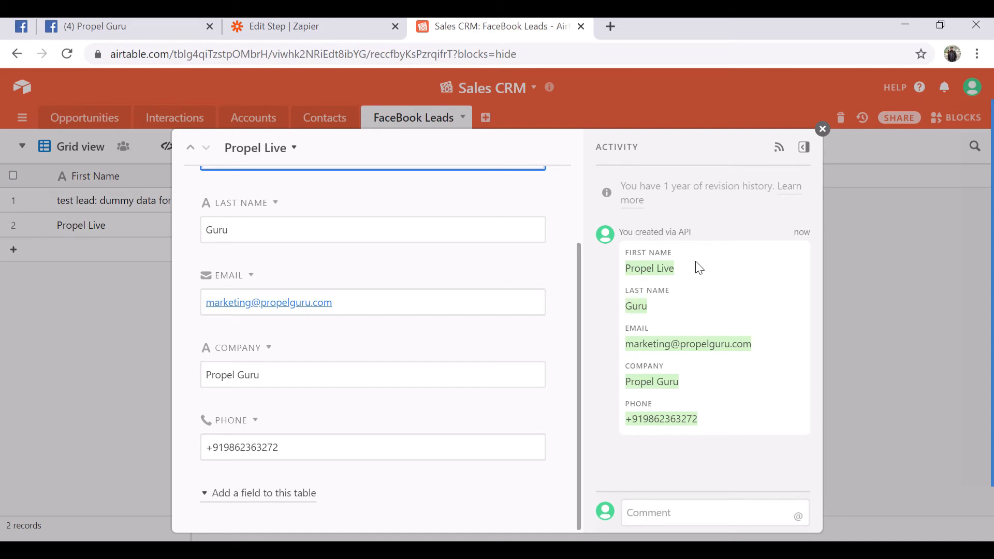
pyautogui.scroll(3)
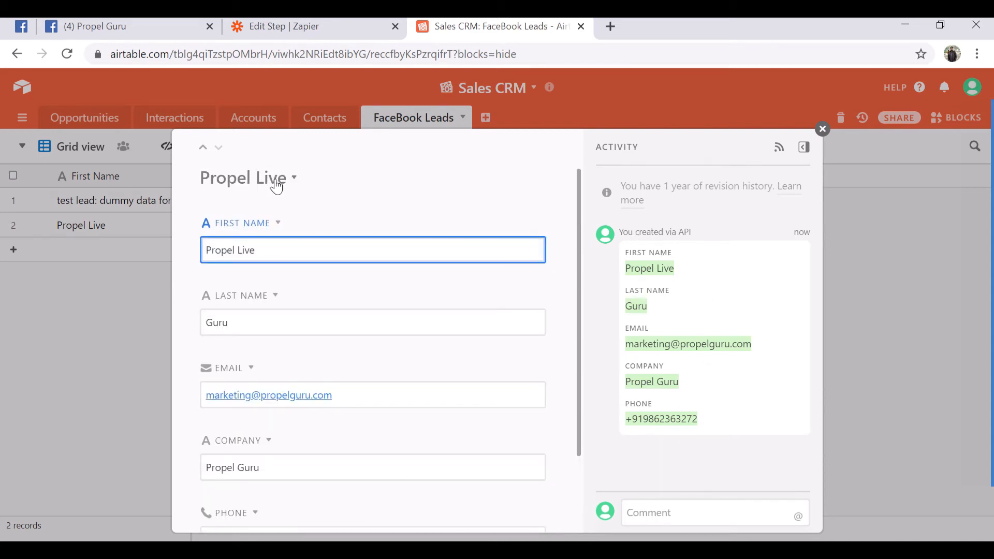
pyautogui.click(293, 178)
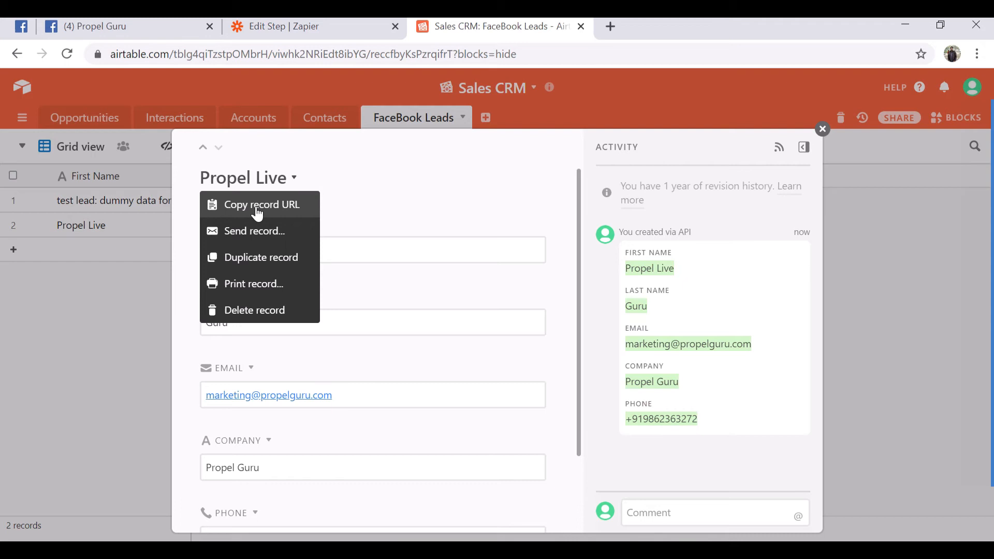
pyautogui.moveTo(296, 215)
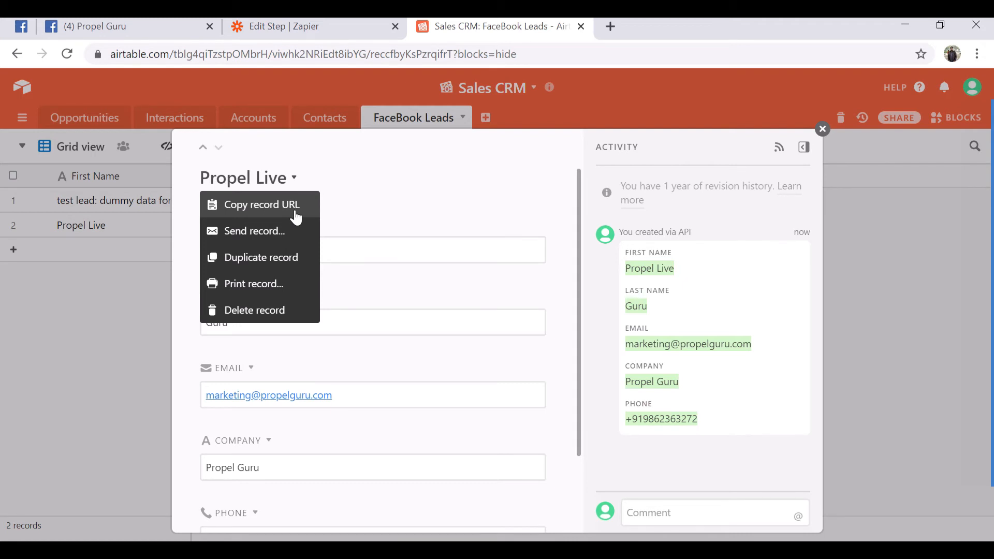
pyautogui.moveTo(257, 235)
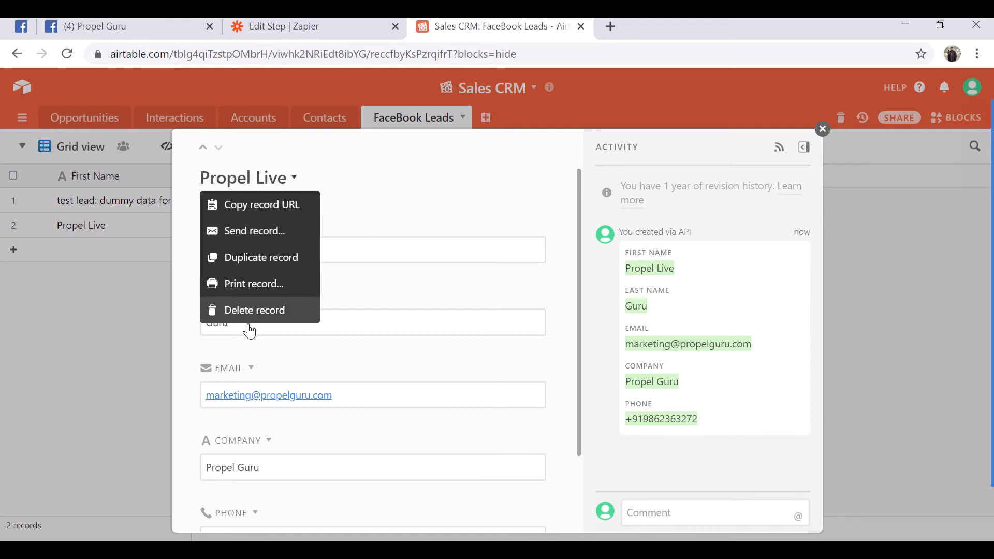
pyautogui.moveTo(443, 222)
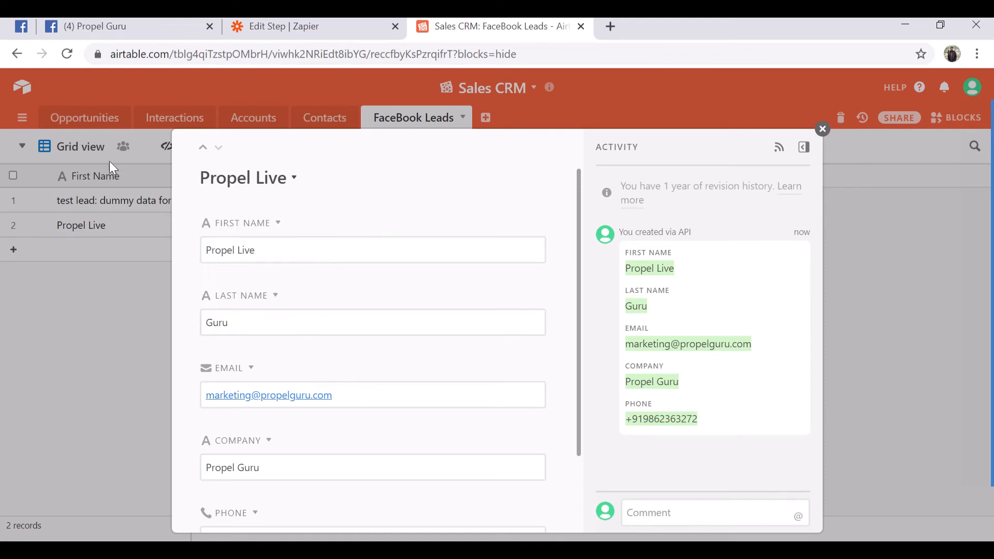
pyautogui.click(822, 129)
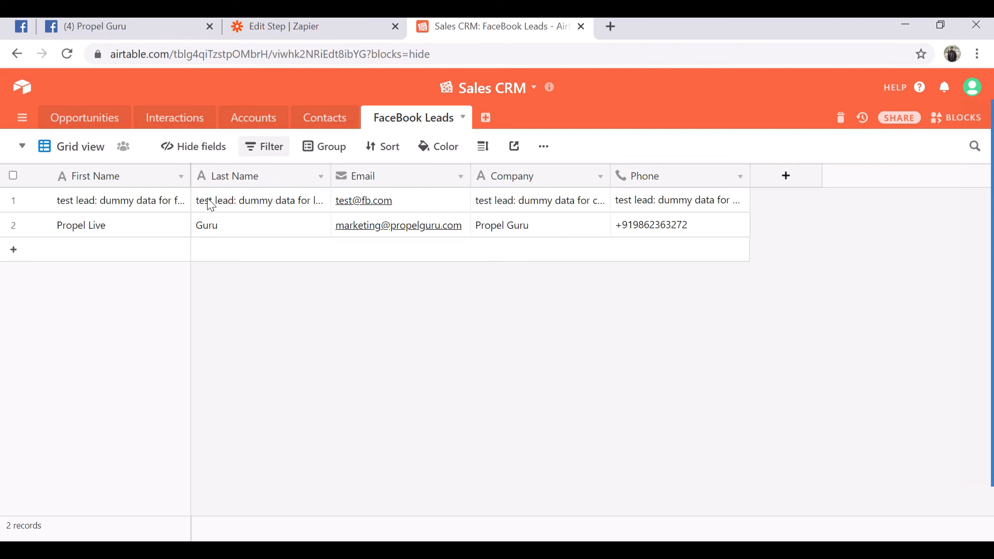
pyautogui.moveTo(266, 152)
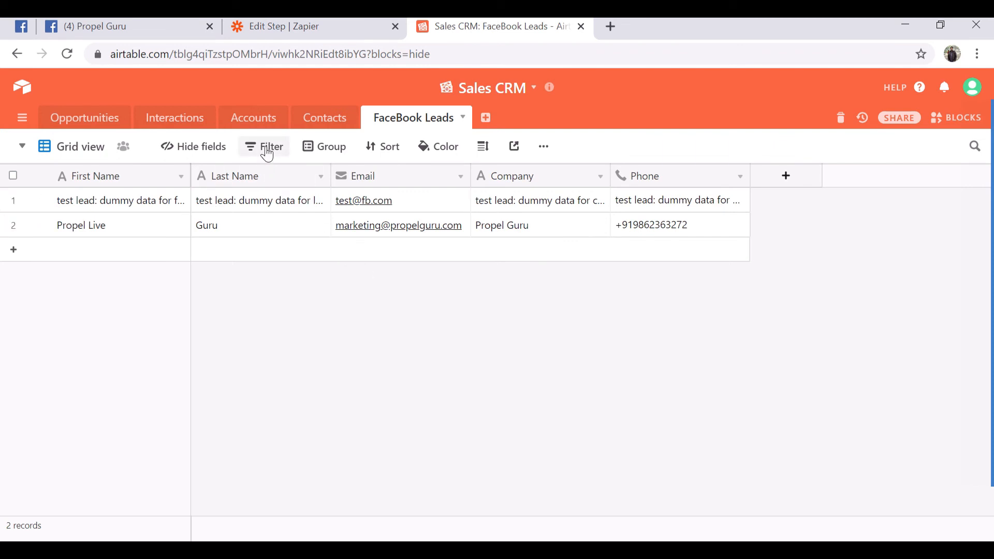
pyautogui.moveTo(157, 204)
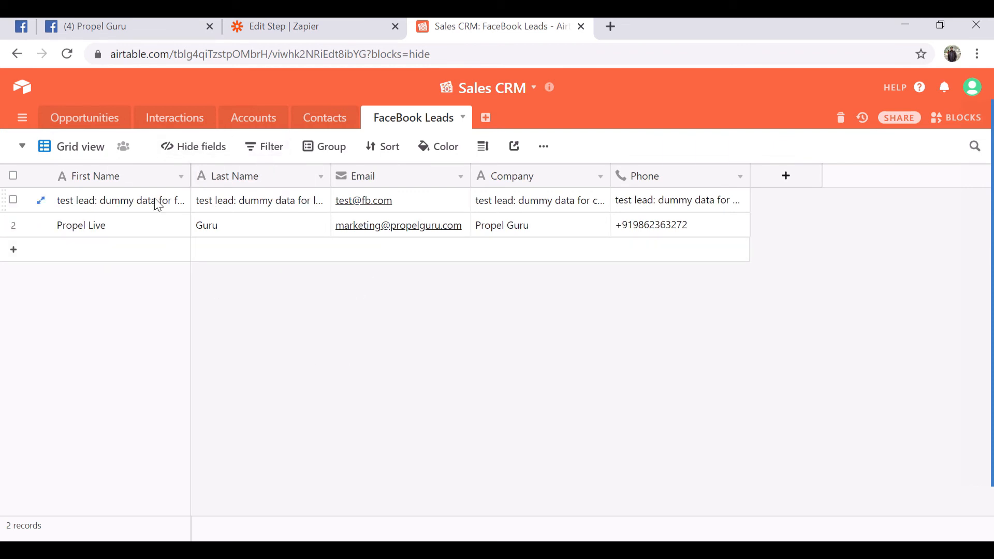
pyautogui.moveTo(618, 380)
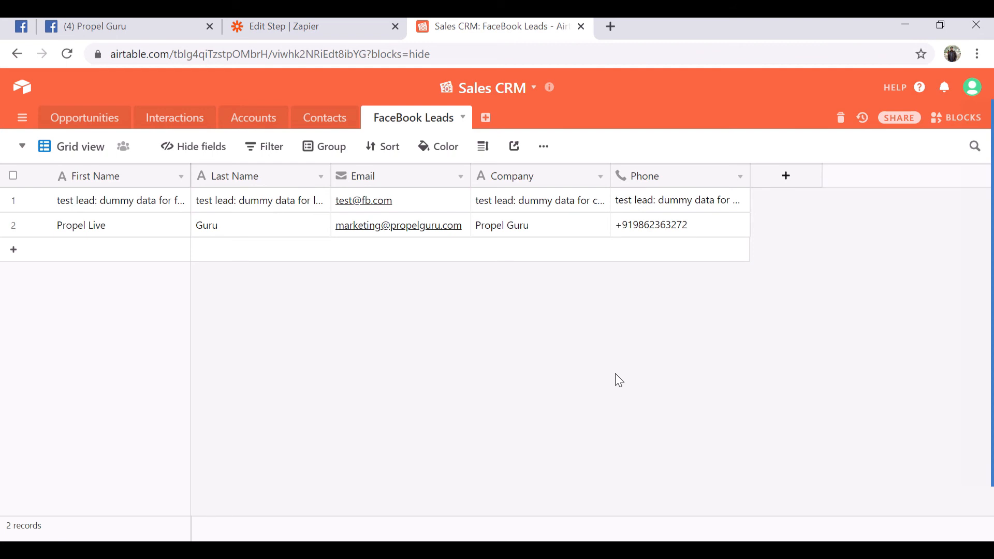